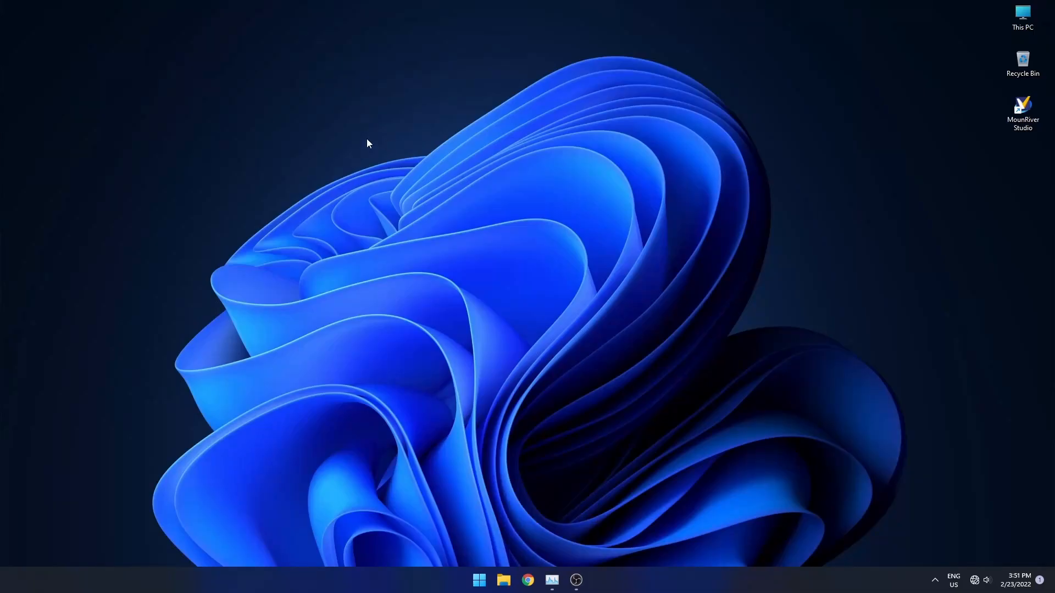
{"action": "mouse_move", "coordinate": [490, 249]}
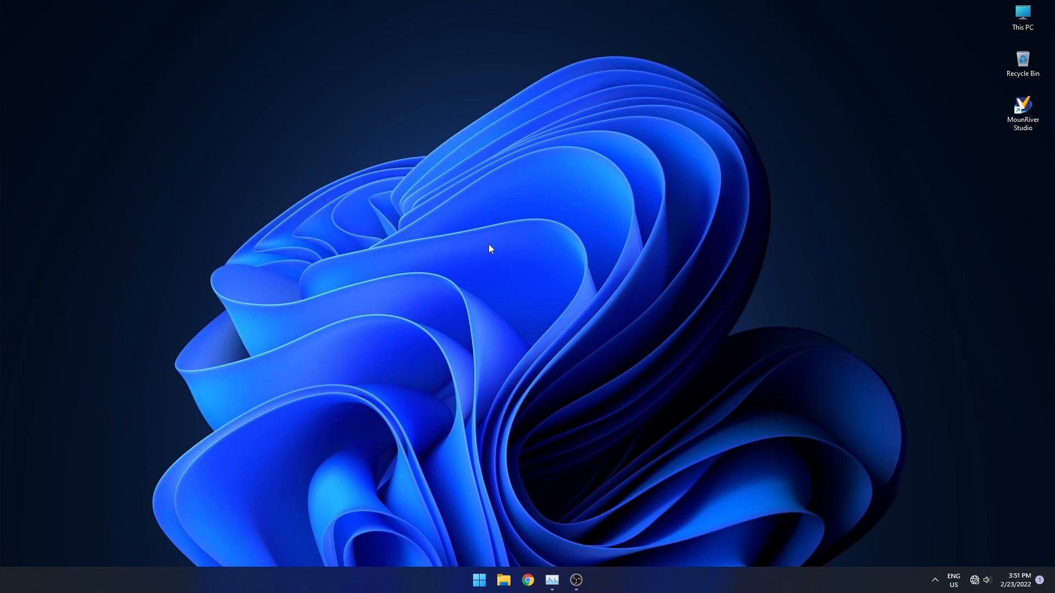
{"action": "mouse_move", "coordinate": [1016, 144]}
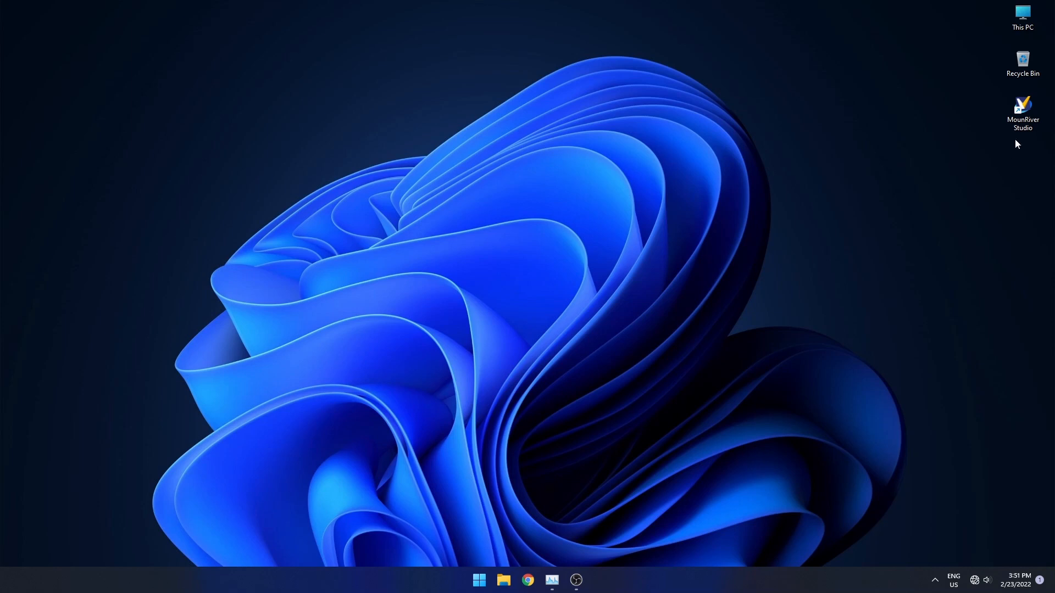
Launch MounRiver Studio from its desktop shortcut
{"action": "double_click", "coordinate": [1022, 107]}
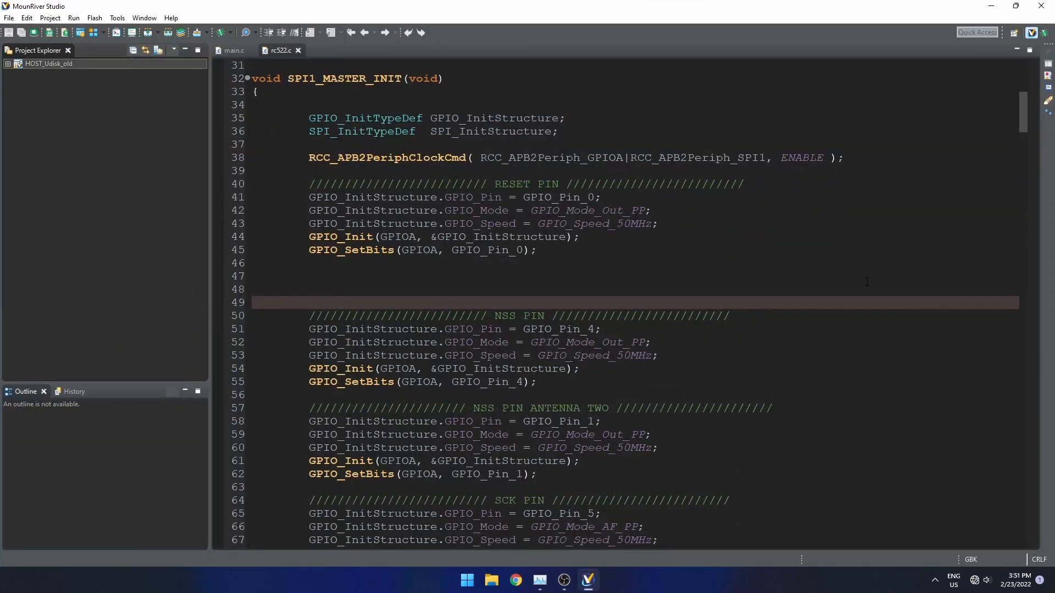
{"action": "mouse_move", "coordinate": [83, 161]}
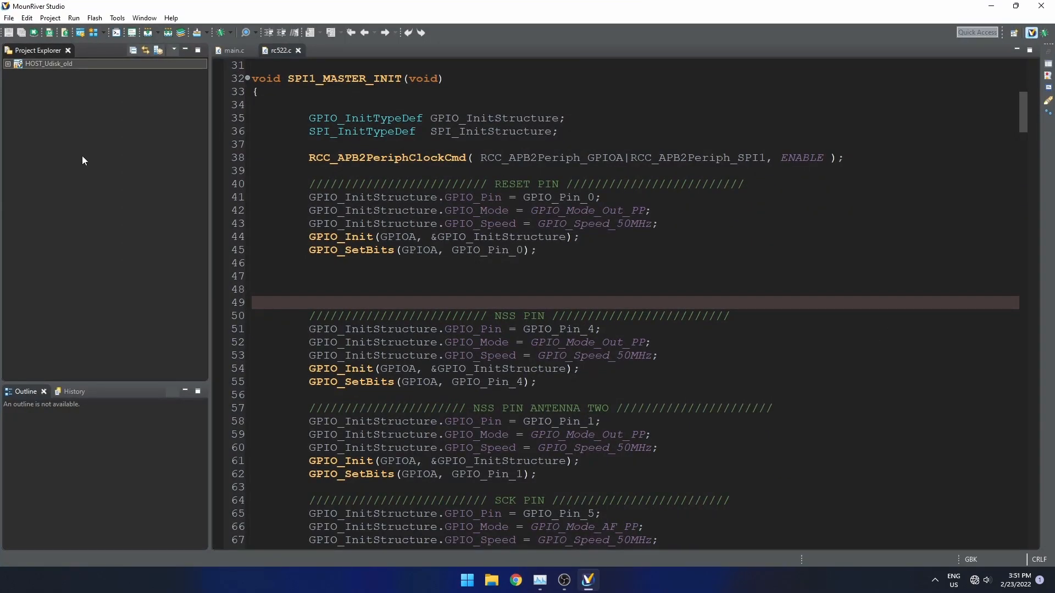
Expand the HOST_Udisk_old project and its User folder to list the source files
{"action": "left_click", "coordinate": [8, 64]}
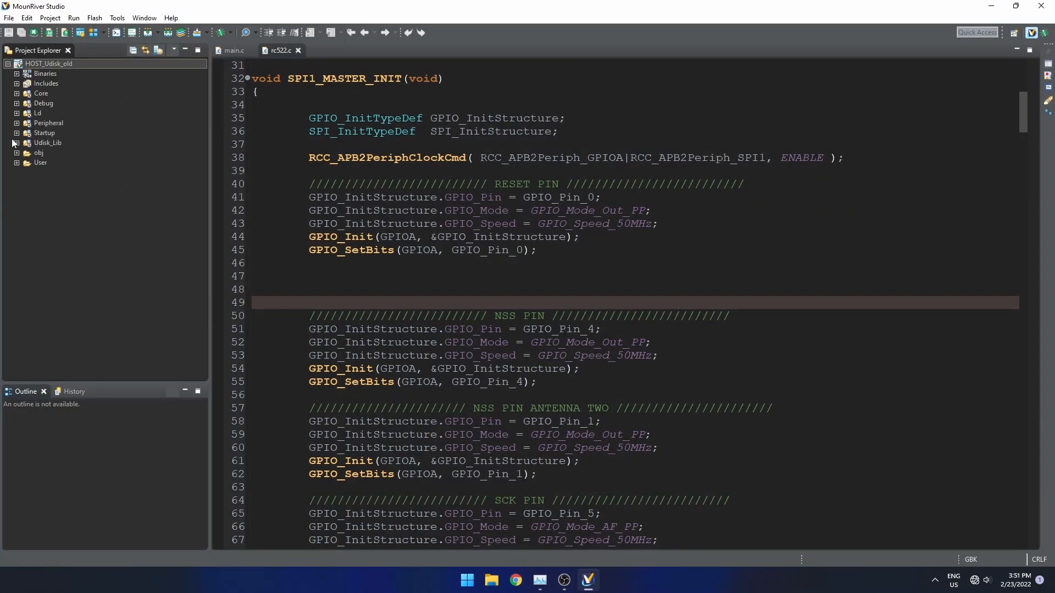
{"action": "left_click", "coordinate": [17, 163]}
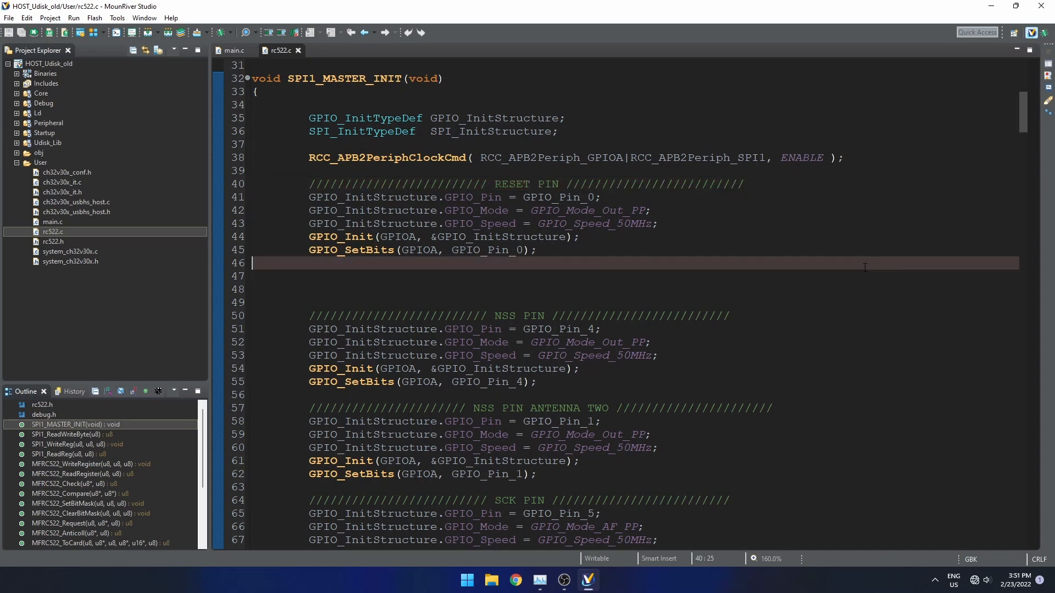
{"action": "scroll", "scroll_direction": "down", "scroll_amount": 3}
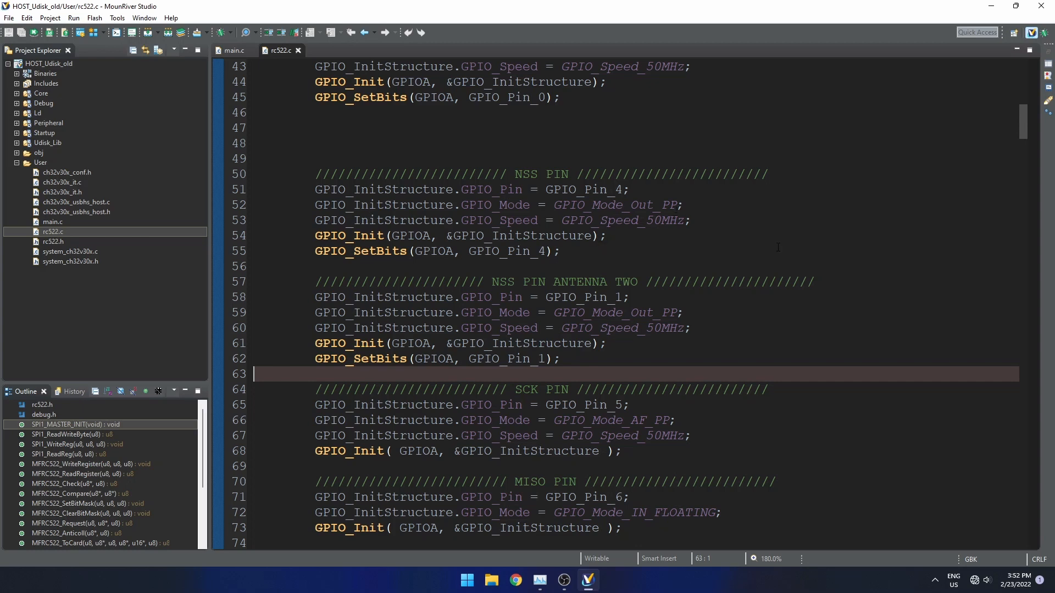
{"action": "mouse_move", "coordinate": [896, 219]}
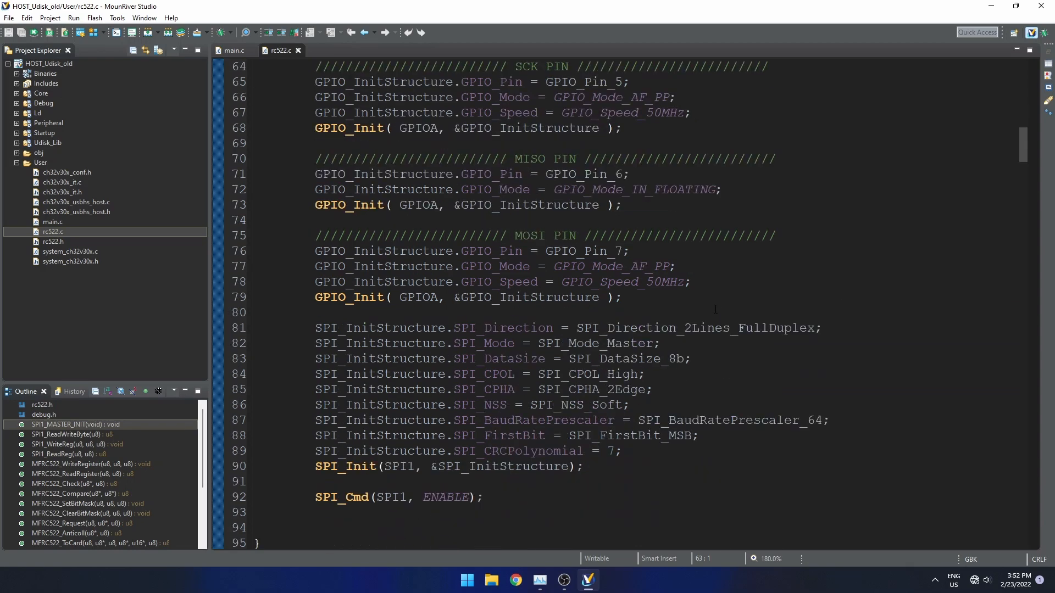
{"action": "scroll", "scroll_direction": "down", "scroll_amount": 3}
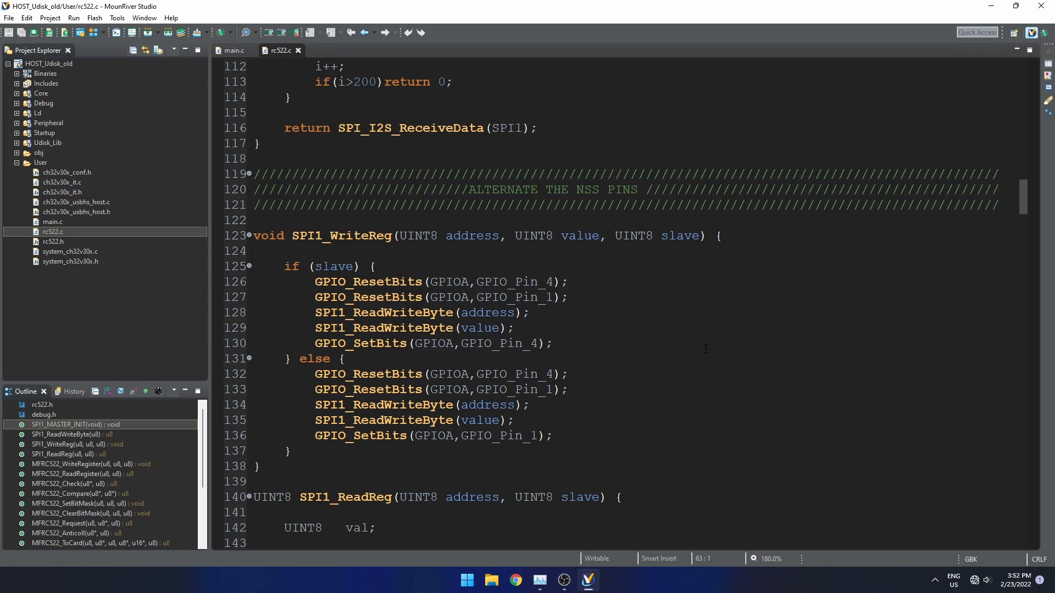
{"action": "scroll", "scroll_direction": "down", "scroll_amount": 3}
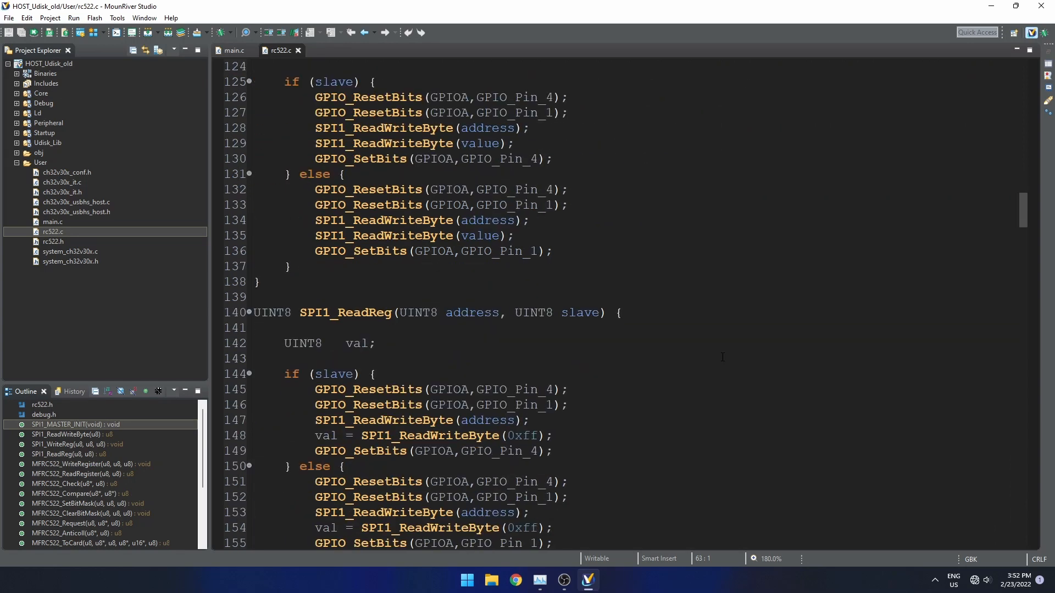
{"action": "scroll", "scroll_direction": "down", "scroll_amount": 3}
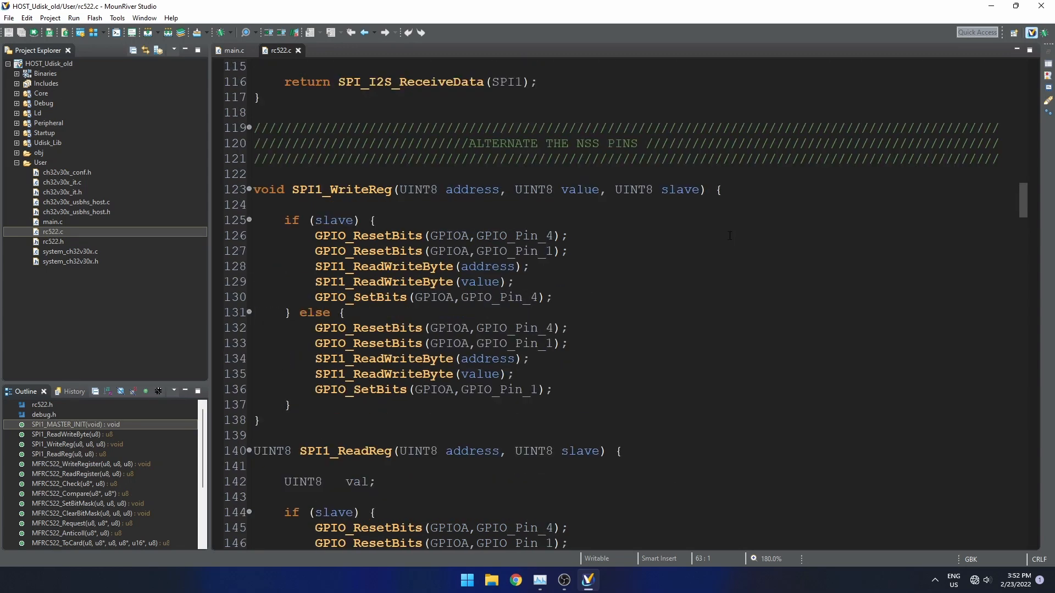
{"action": "mouse_move", "coordinate": [712, 38]}
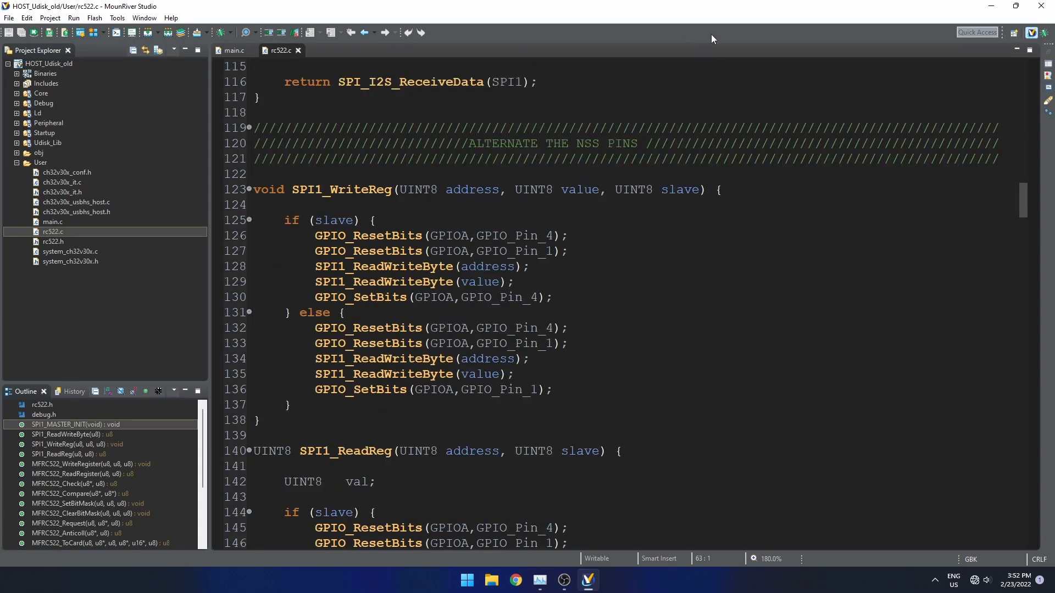
{"action": "mouse_move", "coordinate": [726, 14]}
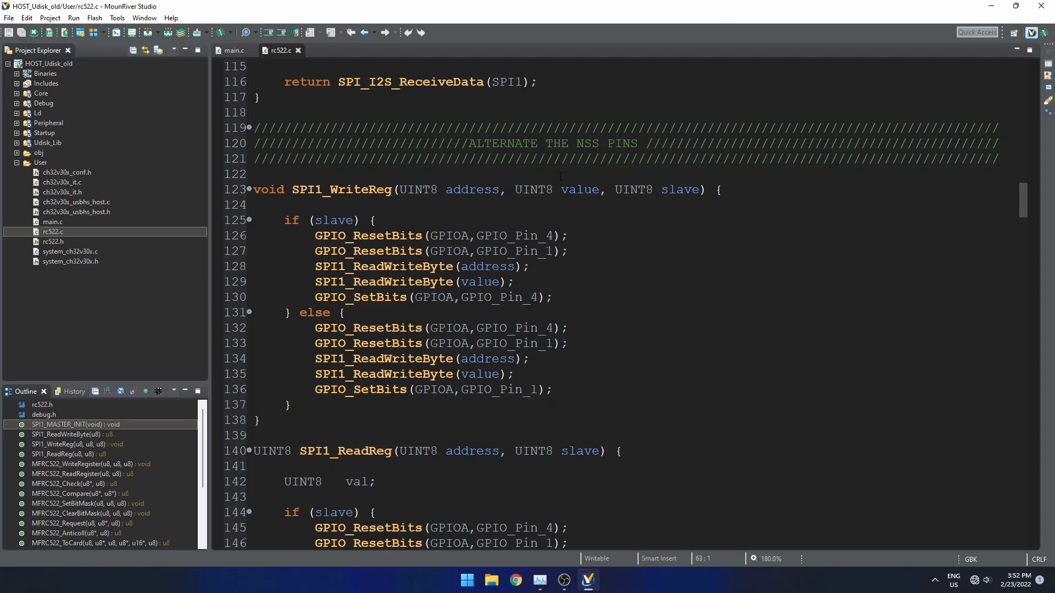
{"action": "mouse_move", "coordinate": [631, 214]}
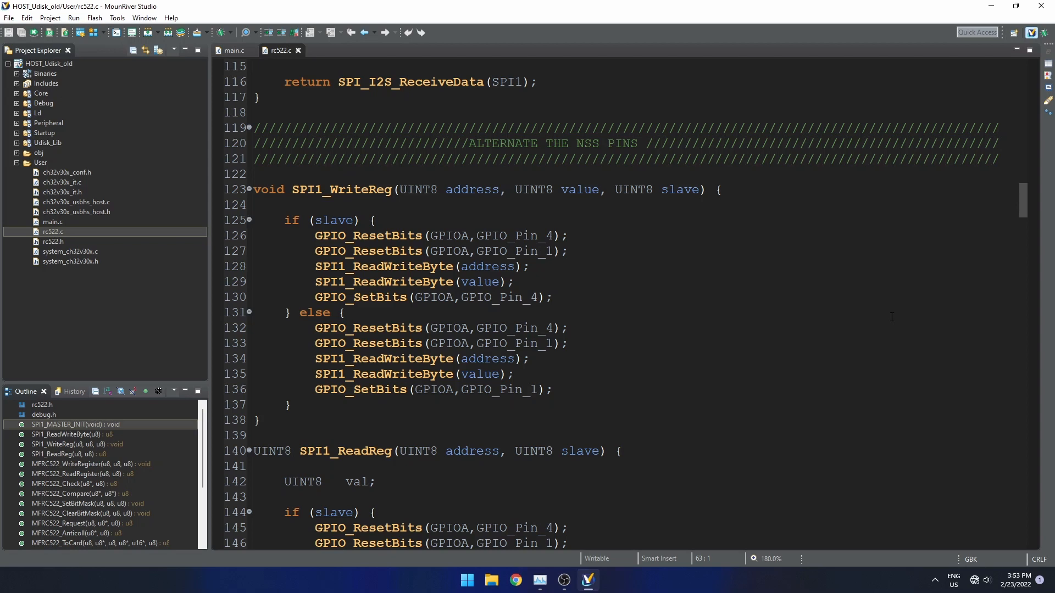
{"action": "mouse_move", "coordinate": [76, 241]}
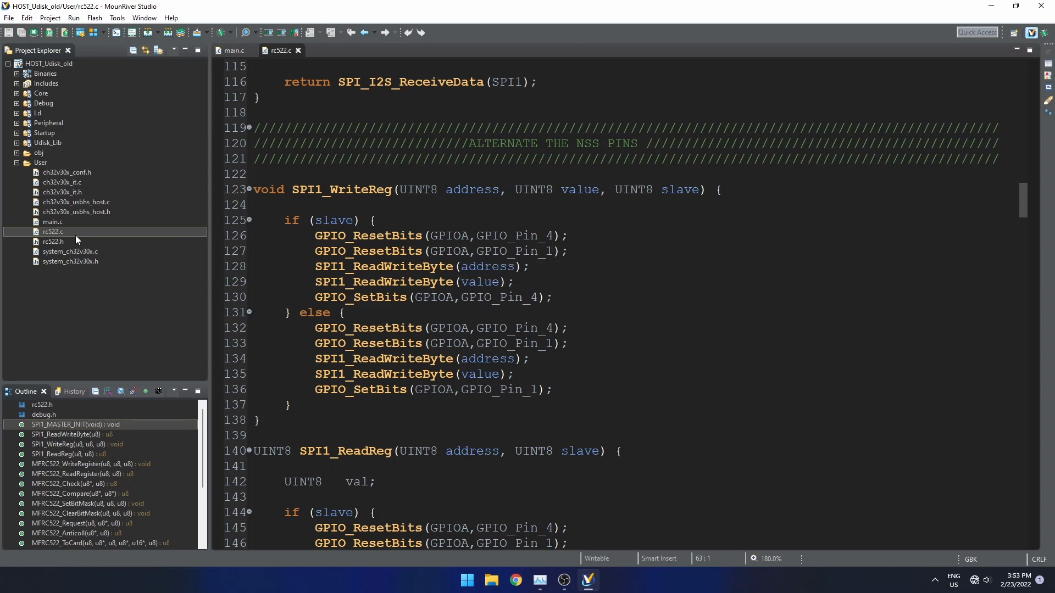
{"action": "mouse_move", "coordinate": [72, 227]}
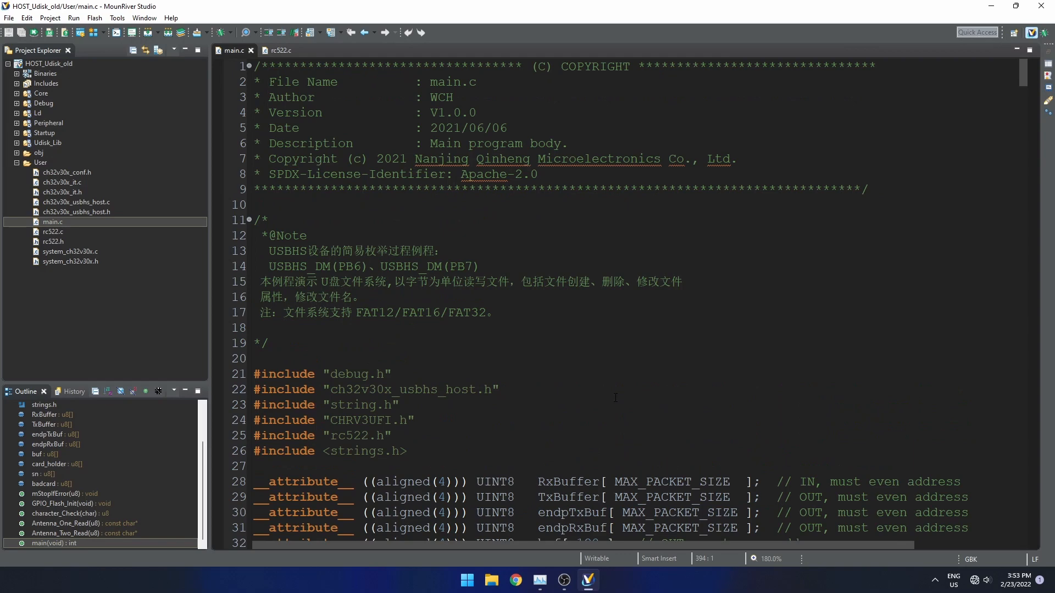
Review main.c's card-reading routines down to main() and select the USART_Printf_Init call
{"action": "scroll", "scroll_direction": "down", "scroll_amount": 3}
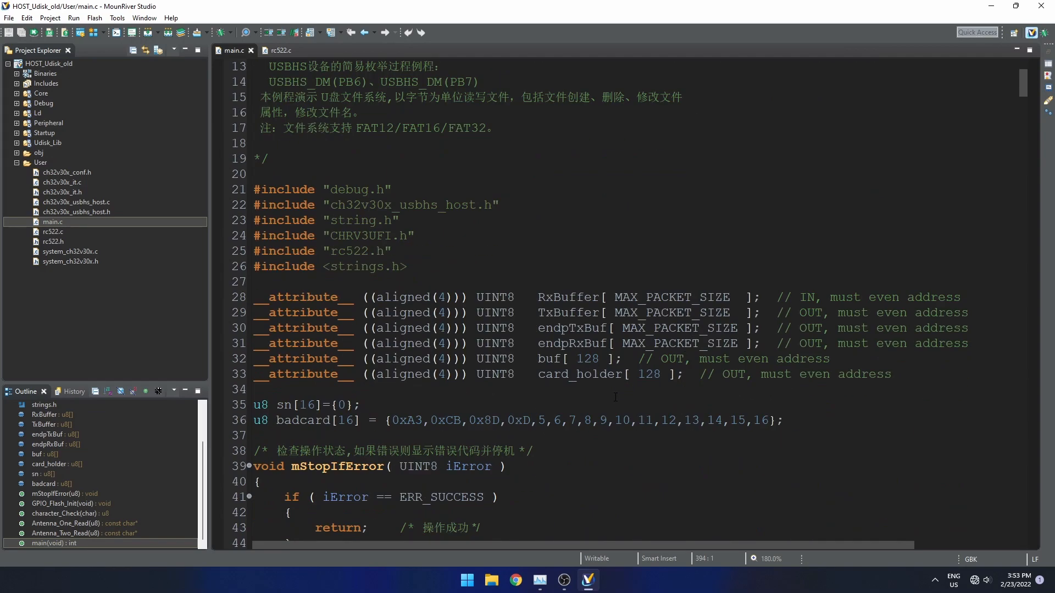
{"action": "scroll", "scroll_direction": "down", "scroll_amount": 3}
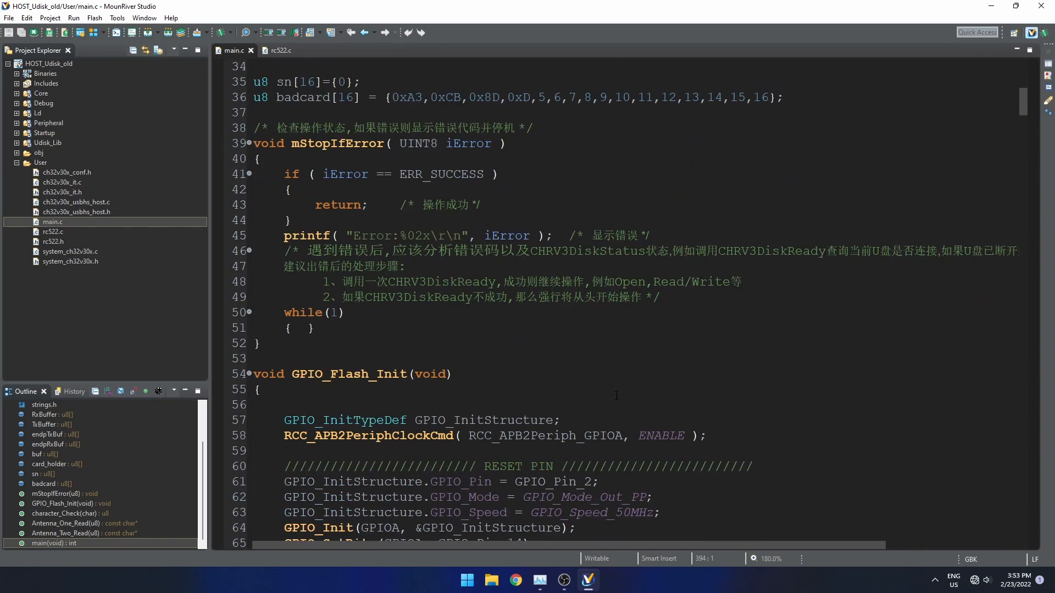
{"action": "scroll", "scroll_direction": "down", "scroll_amount": 3}
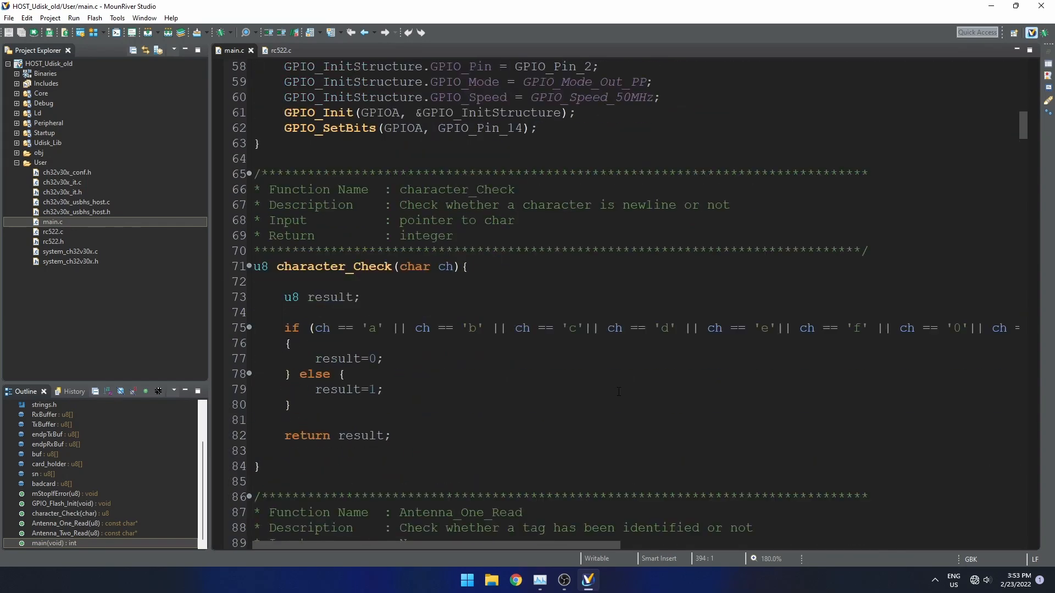
{"action": "scroll", "scroll_direction": "down", "scroll_amount": 3}
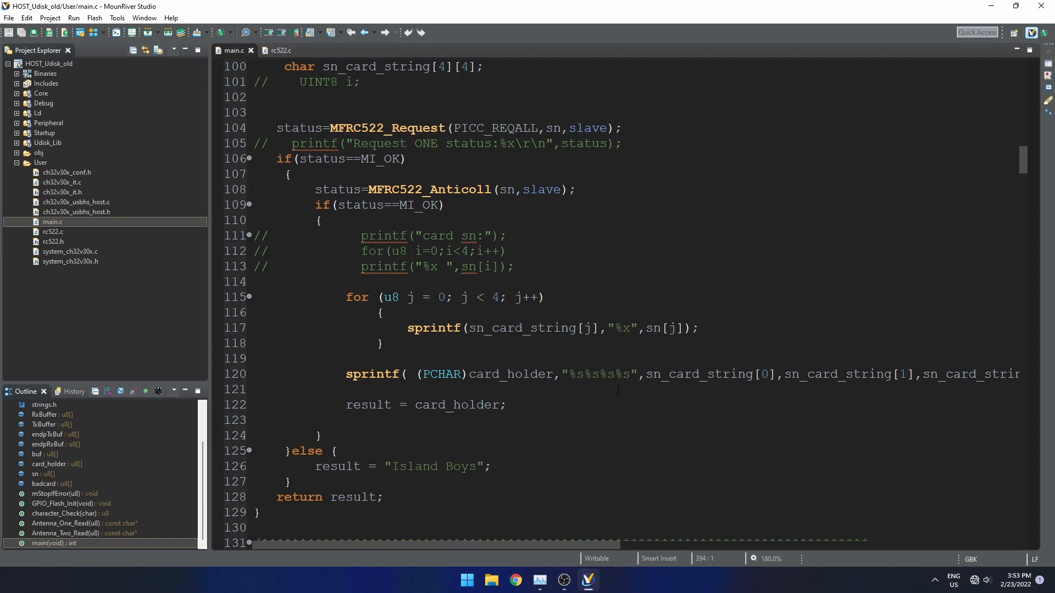
{"action": "scroll", "scroll_direction": "down", "scroll_amount": 3}
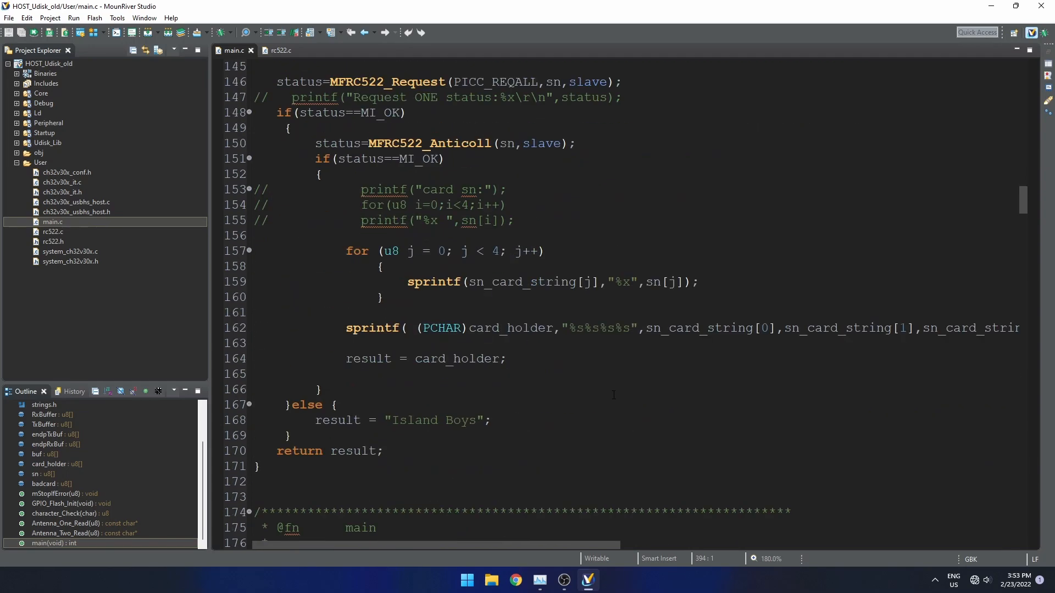
{"action": "scroll", "scroll_direction": "down", "scroll_amount": 3}
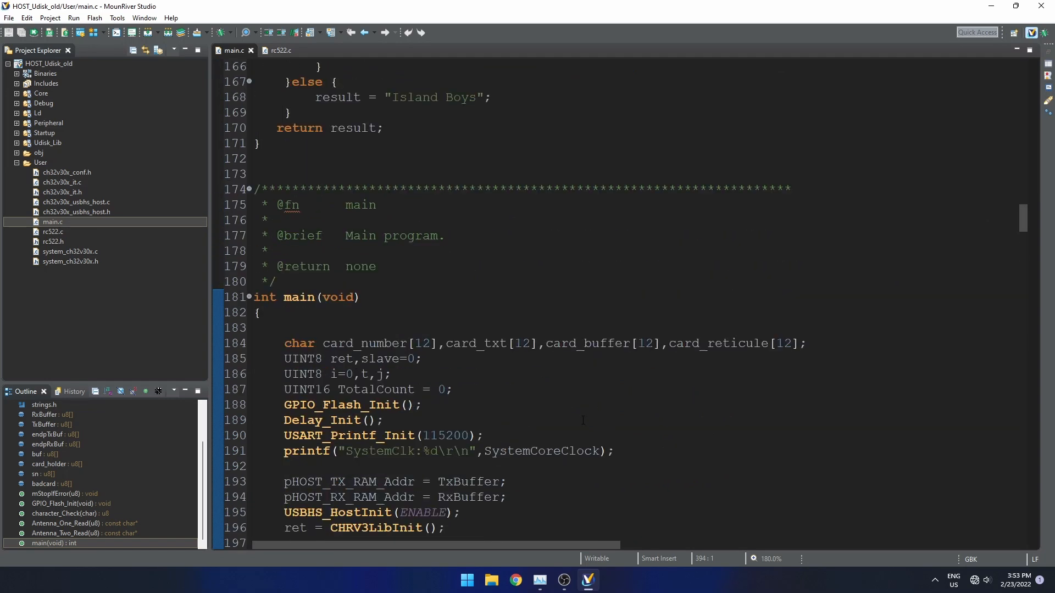
{"action": "mouse_move", "coordinate": [484, 398]}
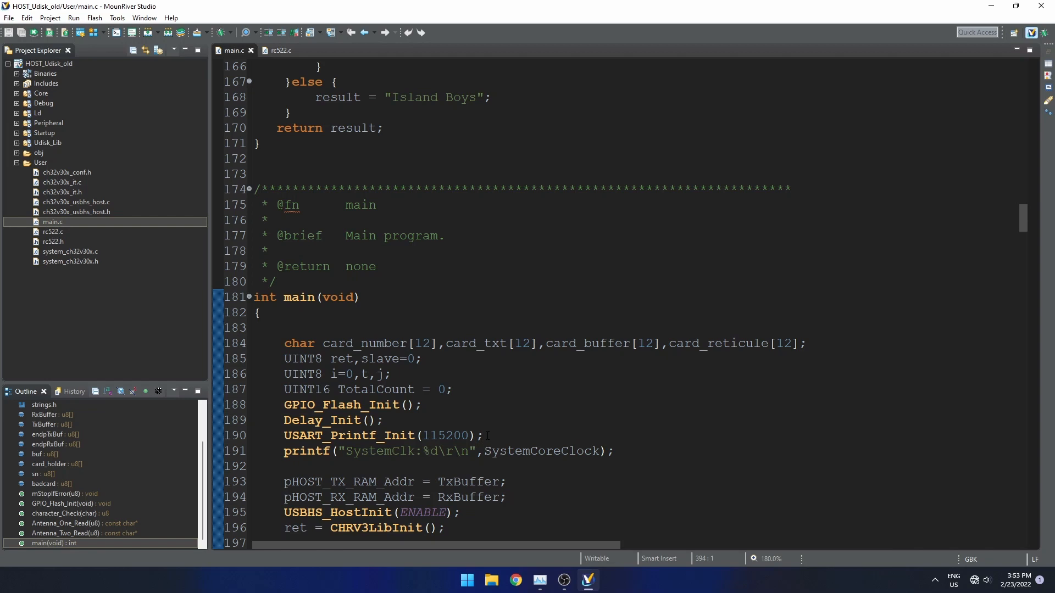
{"action": "triple_click", "coordinate": [380, 435]}
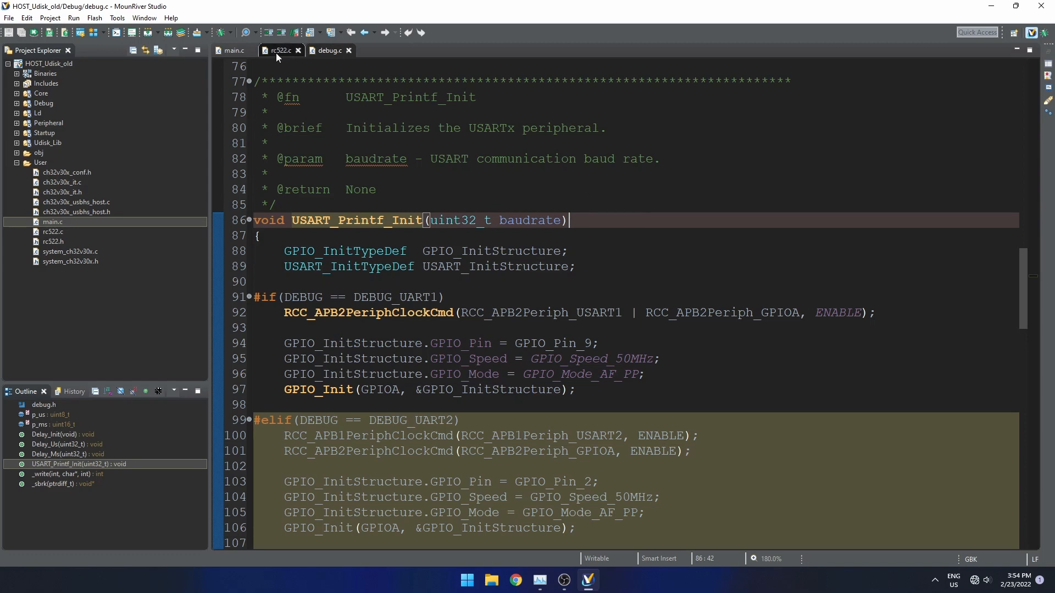
Bring up the serial debug tool beside debug.c, configured for 115200 baud
{"action": "left_click", "coordinate": [330, 51]}
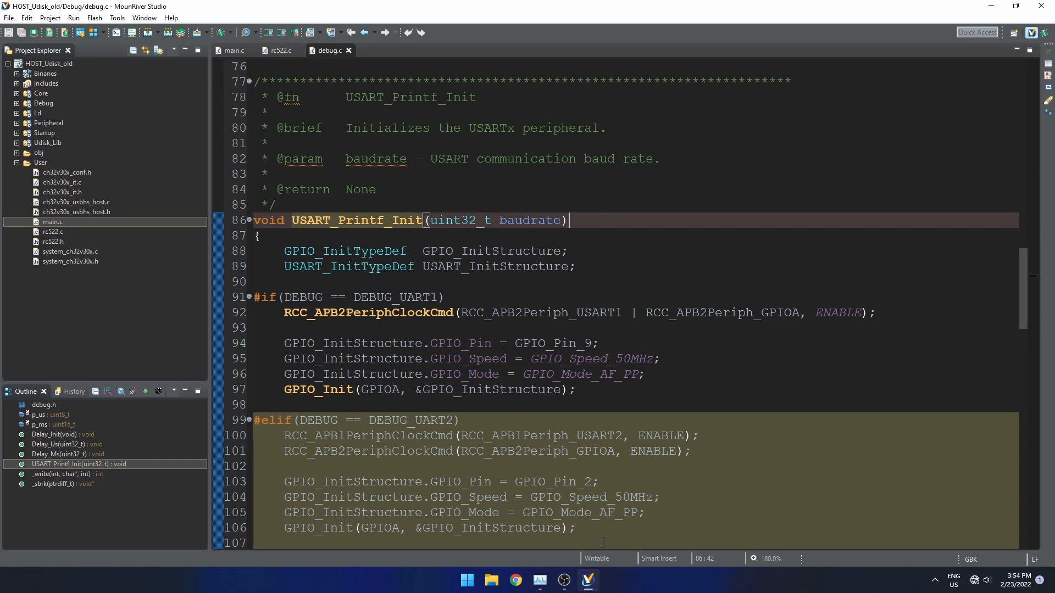
{"action": "mouse_move", "coordinate": [467, 580]}
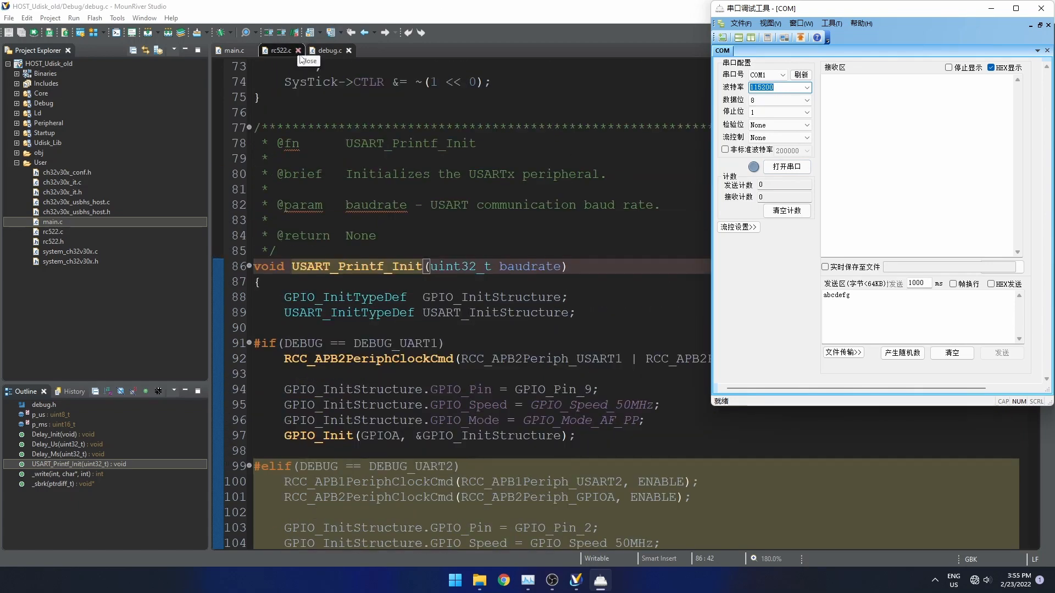
{"action": "left_click", "coordinate": [328, 50]}
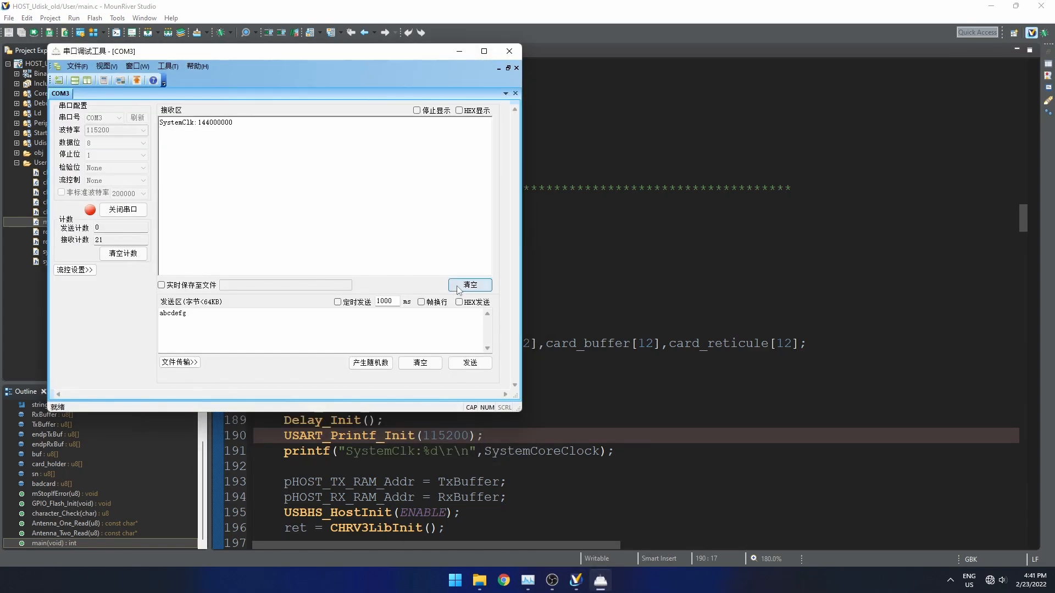
Clear the received serial text and close the COM3 port
{"action": "left_click", "coordinate": [470, 285]}
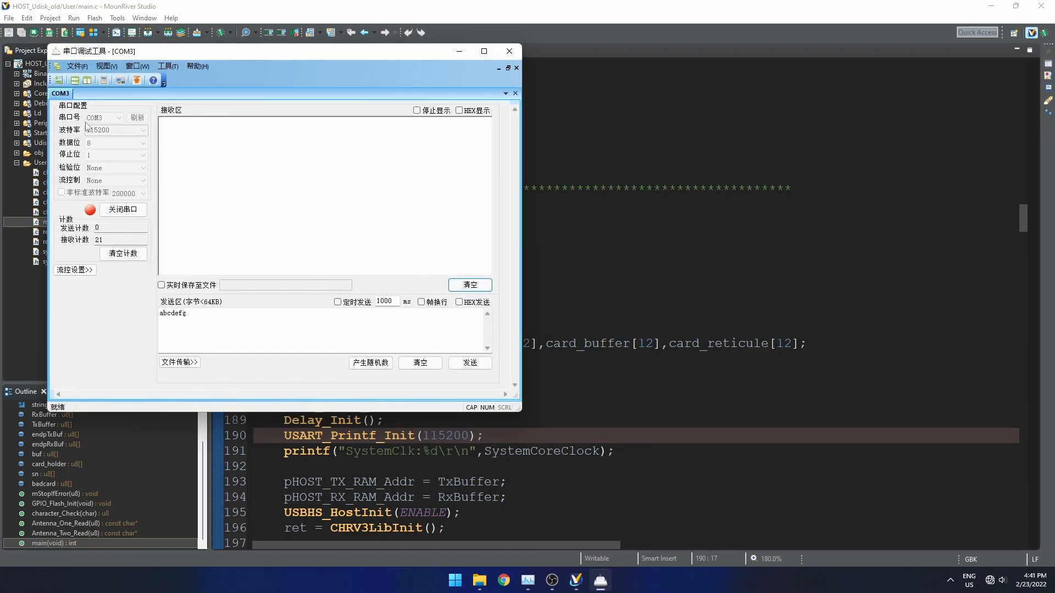
{"action": "left_click", "coordinate": [122, 209]}
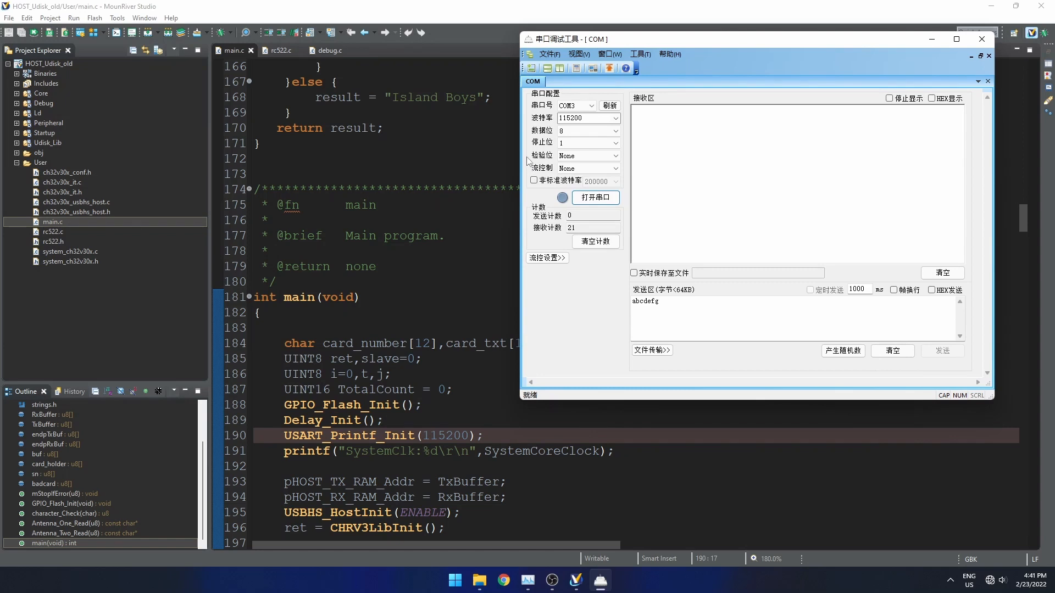
{"action": "mouse_move", "coordinate": [519, 228]}
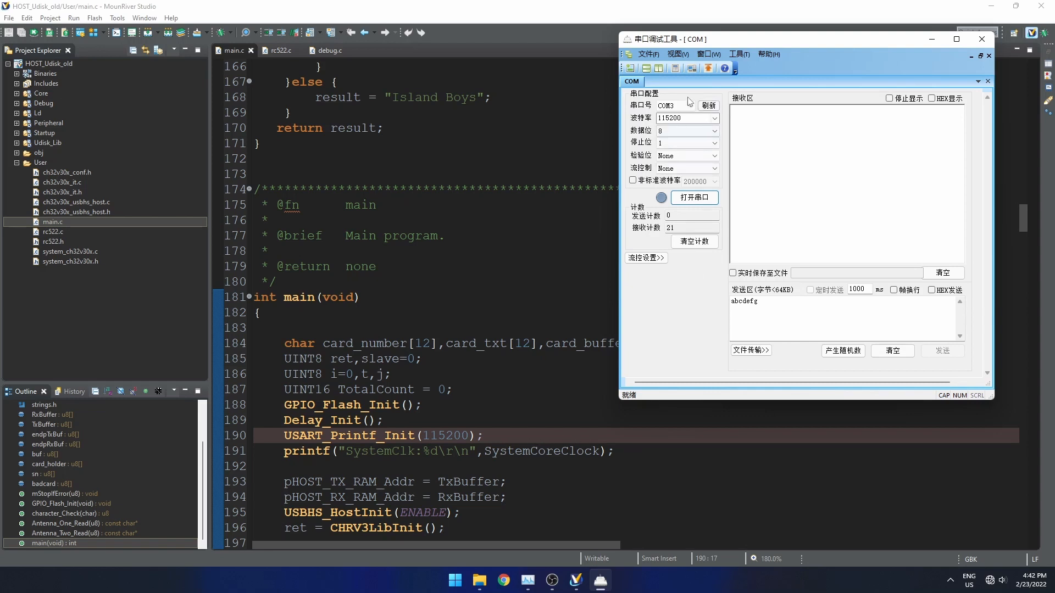
Open COM3 and receive the SystemClk:144000000 and ver=v2.0 firmware output
{"action": "left_click", "coordinate": [694, 197]}
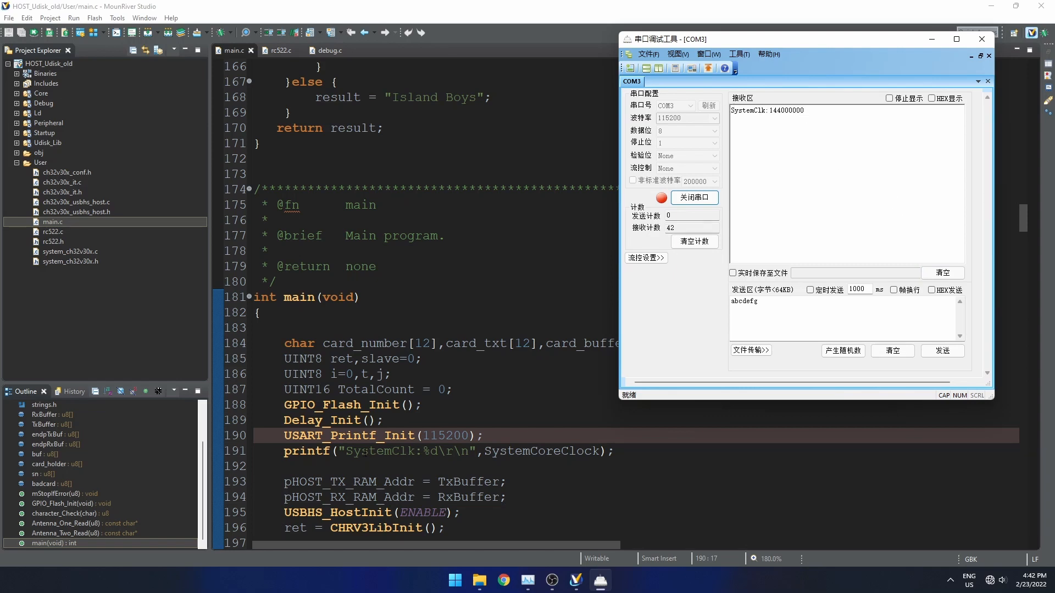
{"action": "mouse_move", "coordinate": [824, 193]}
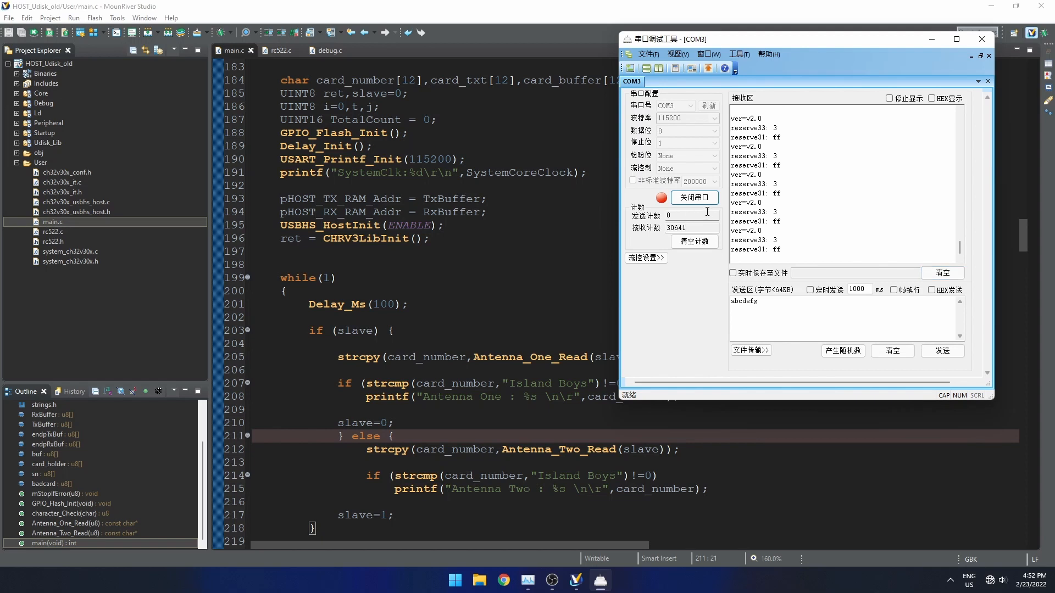
Toggle the COM3 port while the firmware is re-flashed, capturing antenna-two and TXT-file output
{"action": "left_click", "coordinate": [694, 197]}
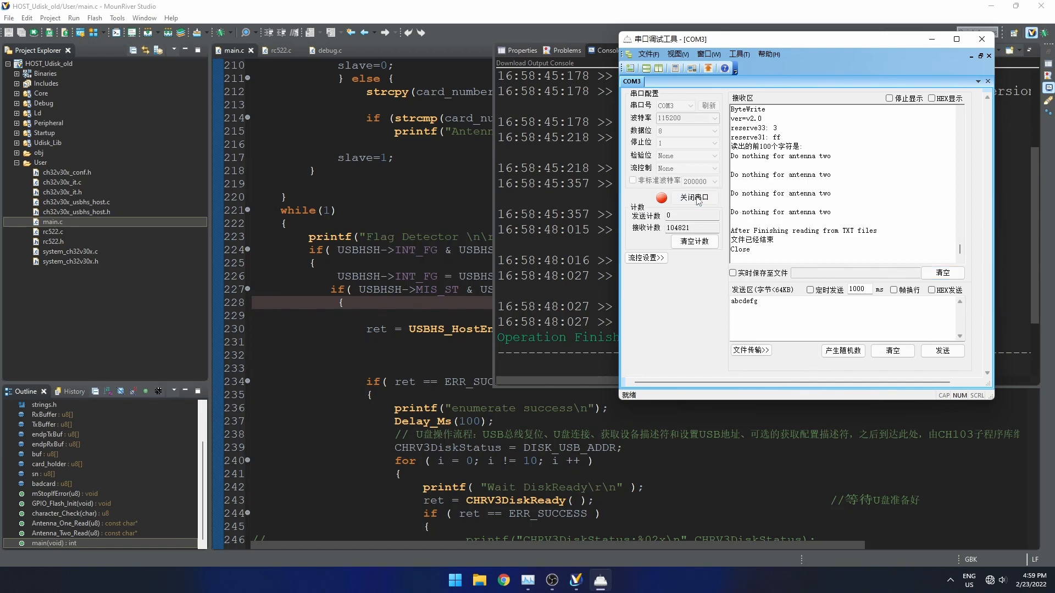
Close the serial port and clear the receive area before the next download
{"action": "left_click", "coordinate": [694, 197]}
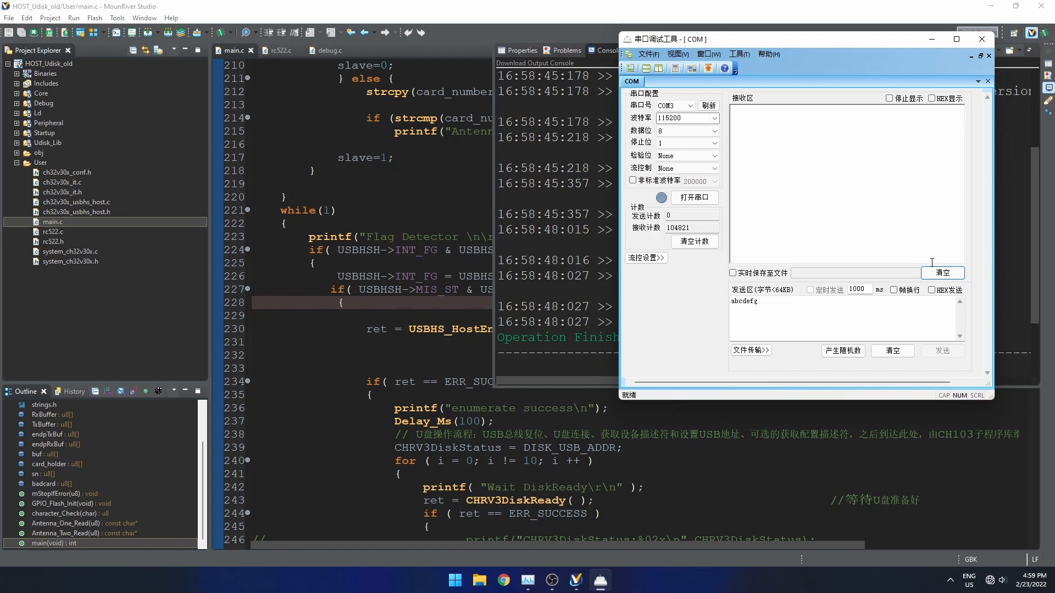
{"action": "left_click", "coordinate": [611, 580]}
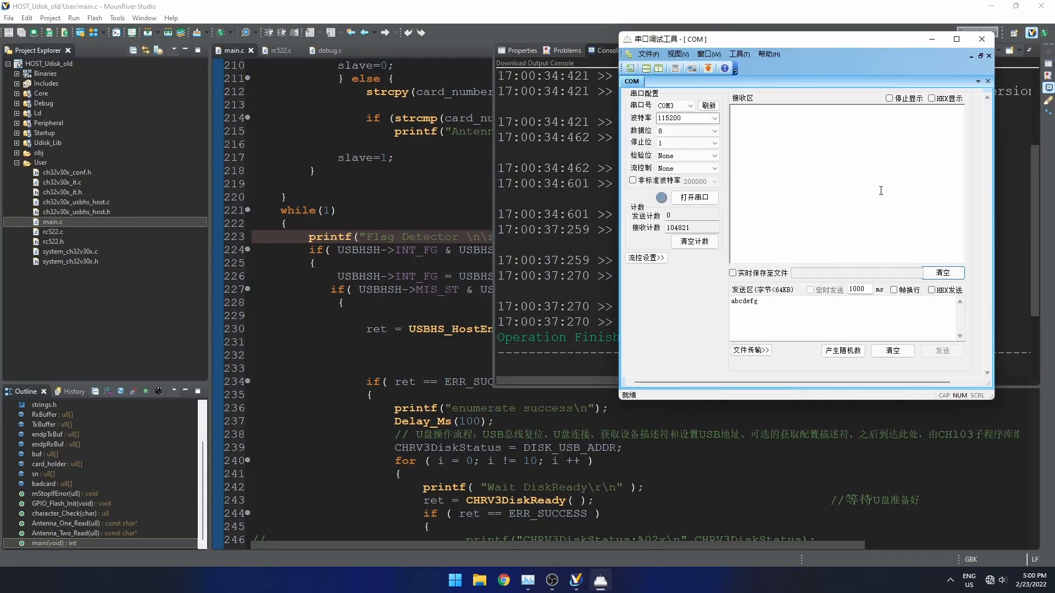
Open and close COM3 twice, capturing output ending with b9a0d263 and 成功写入 00次
{"action": "left_click", "coordinate": [694, 197]}
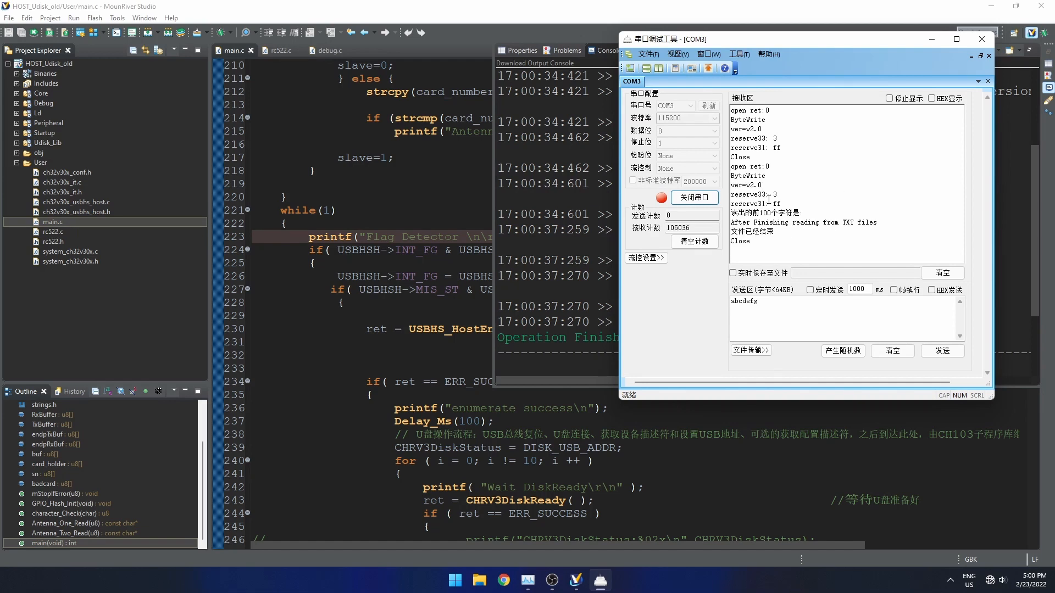
{"action": "scroll", "scroll_direction": "down", "scroll_amount": 3}
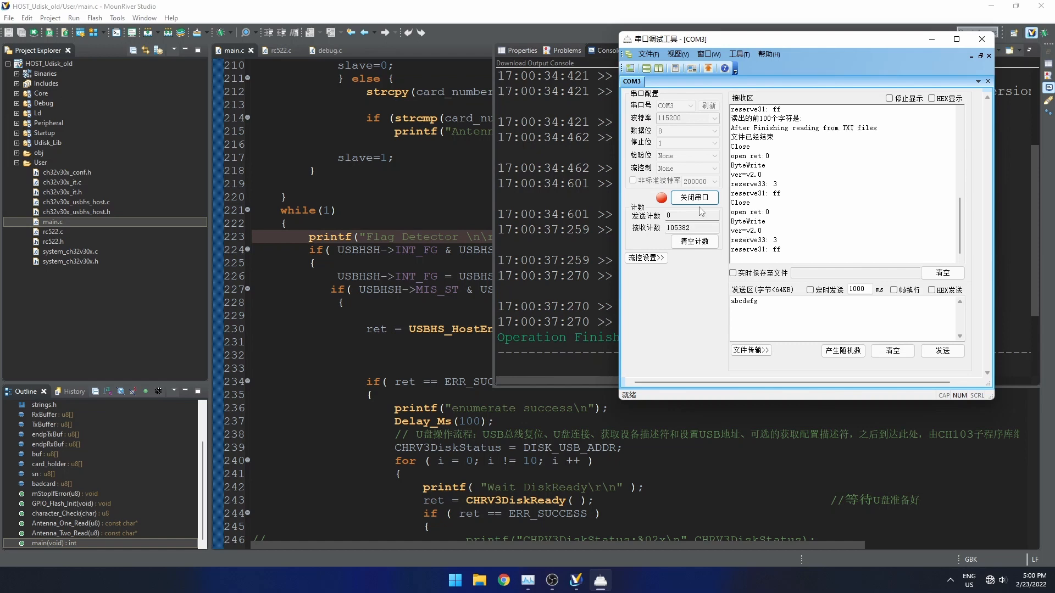
{"action": "left_click", "coordinate": [693, 196]}
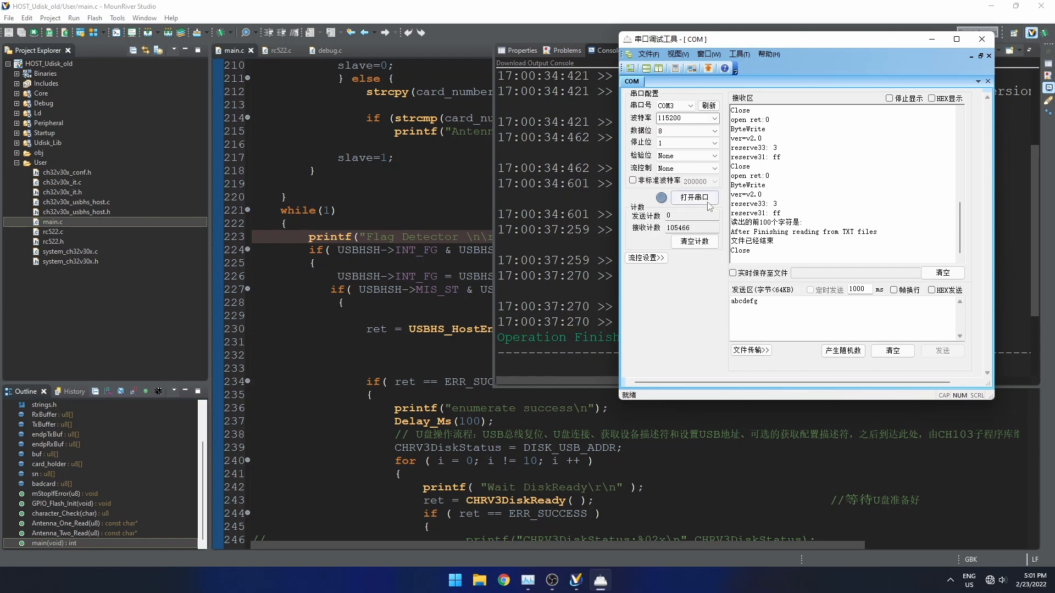
{"action": "left_click", "coordinate": [694, 197]}
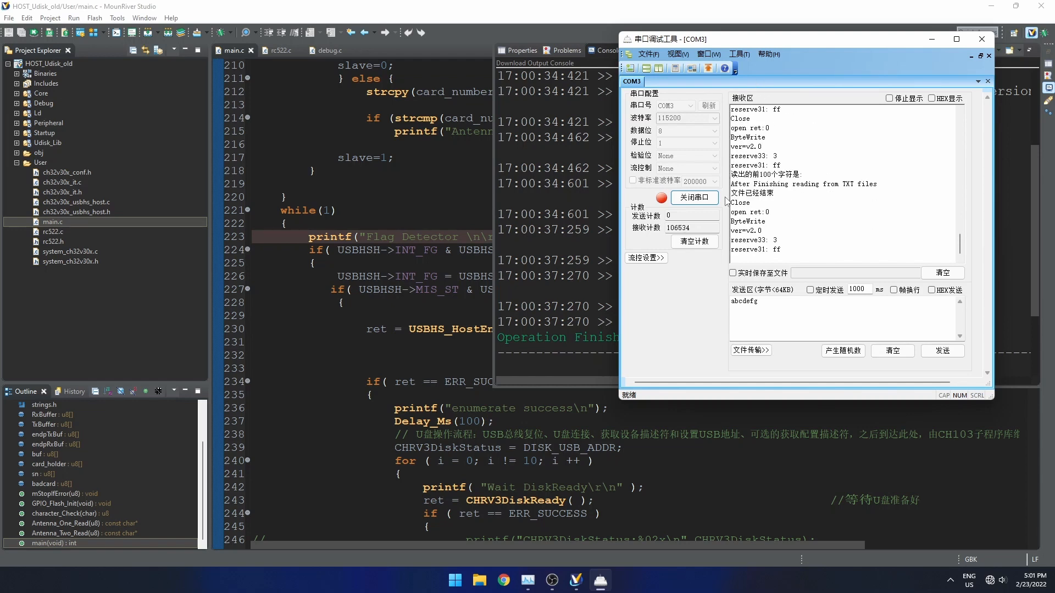
{"action": "left_click", "coordinate": [693, 197]}
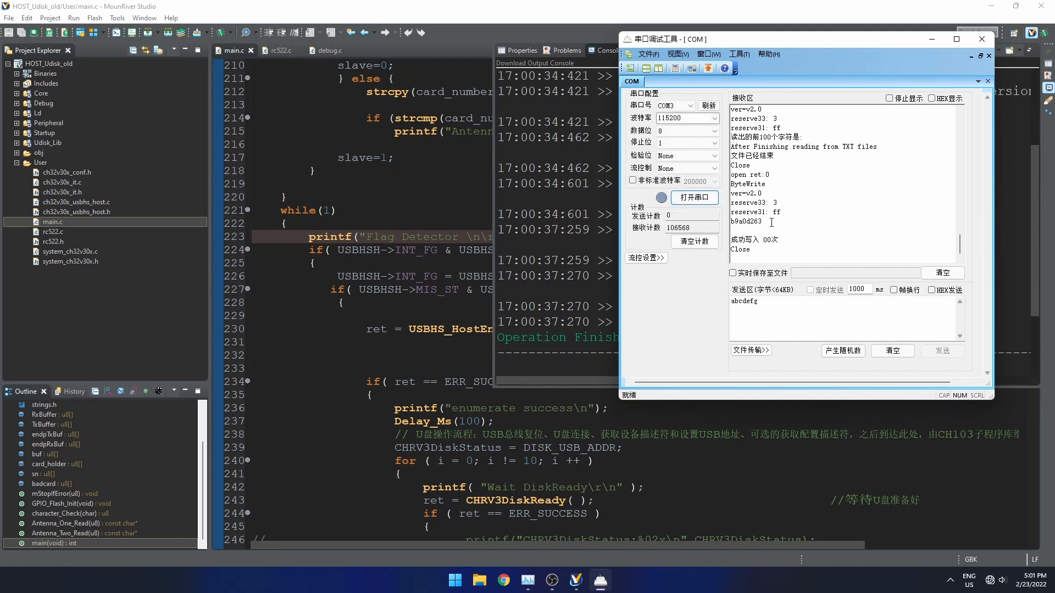
Select the card value b9a0d263 in the receive area and reopen COM3
{"action": "double_click", "coordinate": [745, 220]}
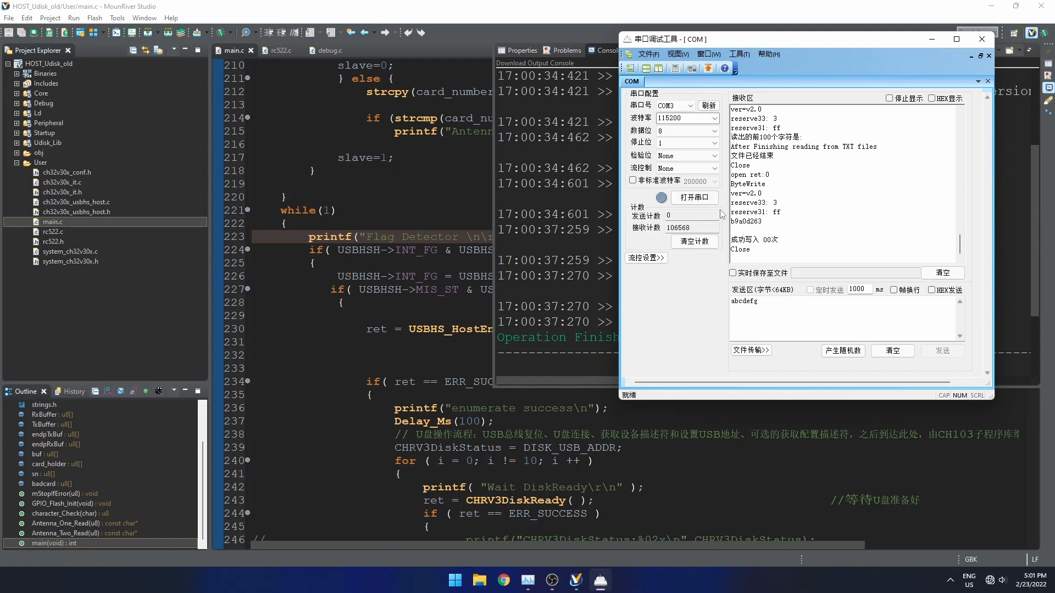
{"action": "left_click", "coordinate": [695, 197]}
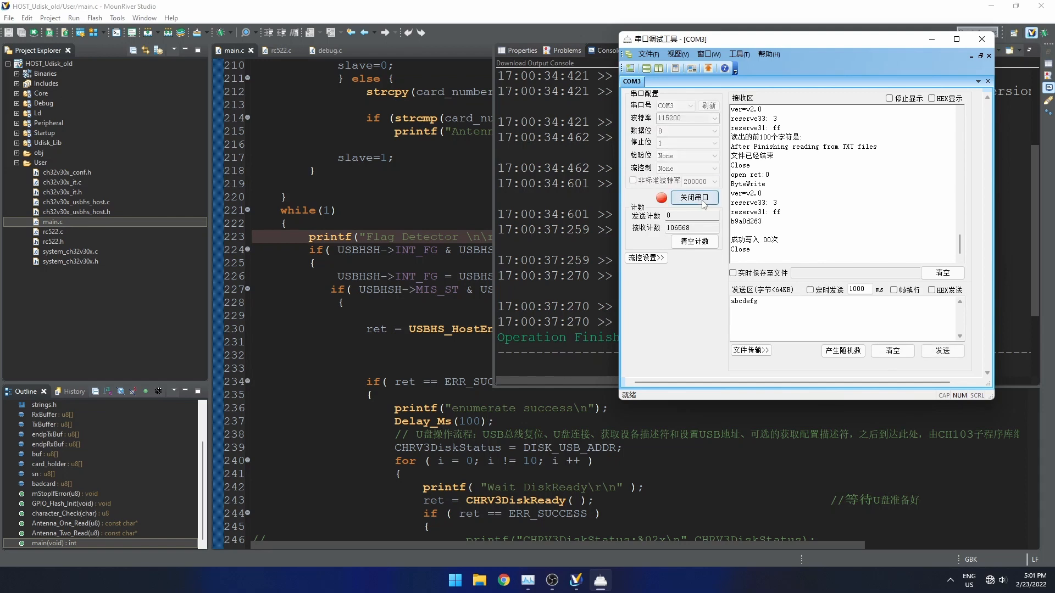